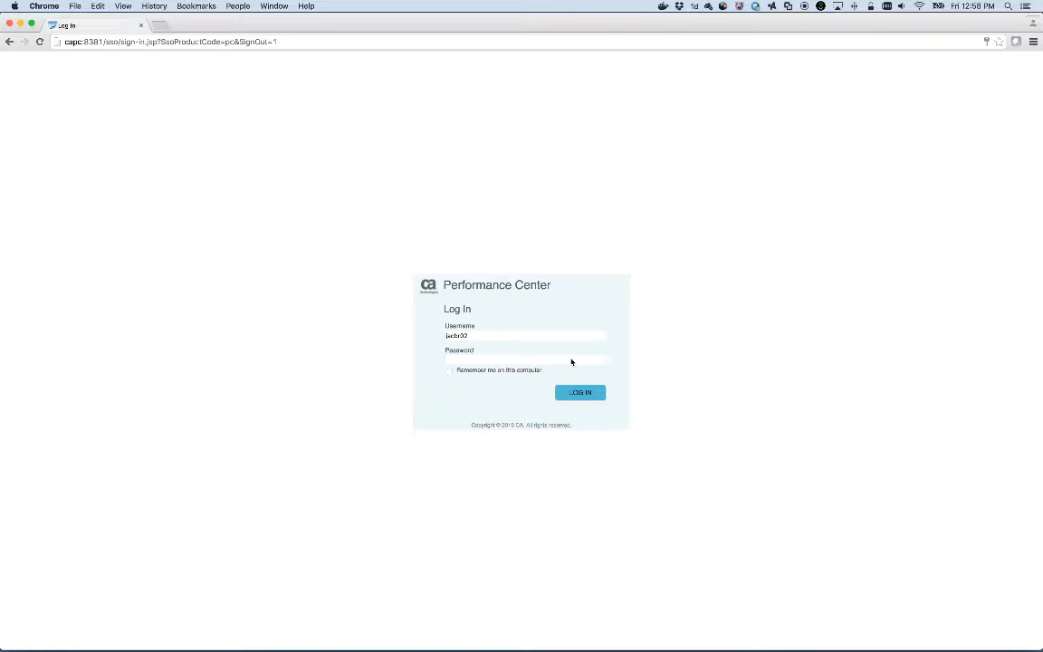
- Enter the password, log in, and reach Display Settings under My Settings
{"action": "left_click", "coordinate": [526, 358]}
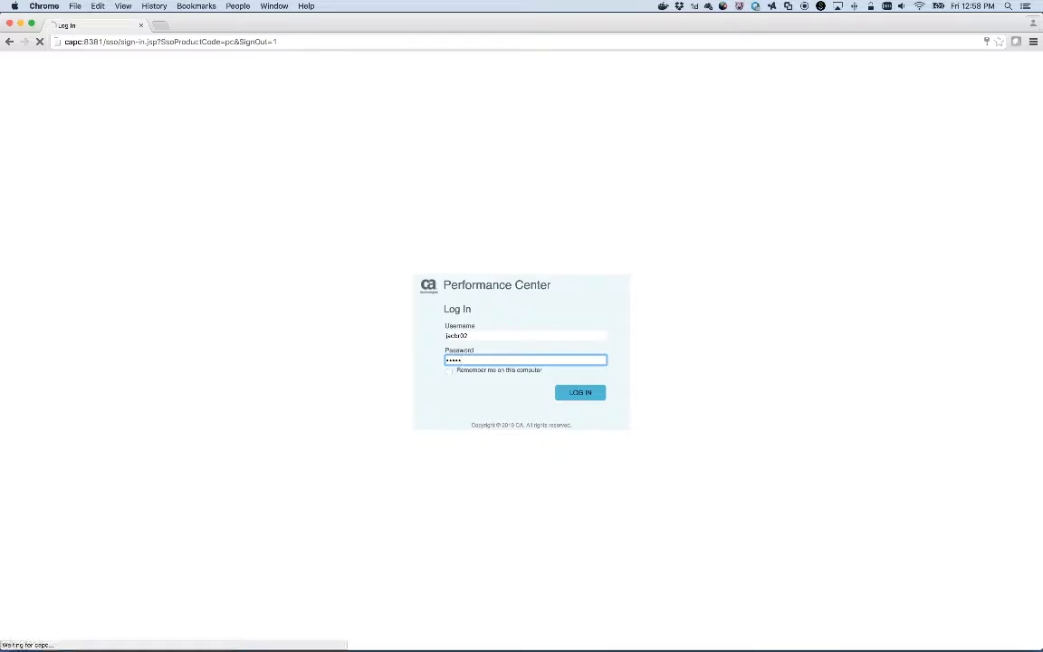
{"action": "left_click", "coordinate": [579, 391]}
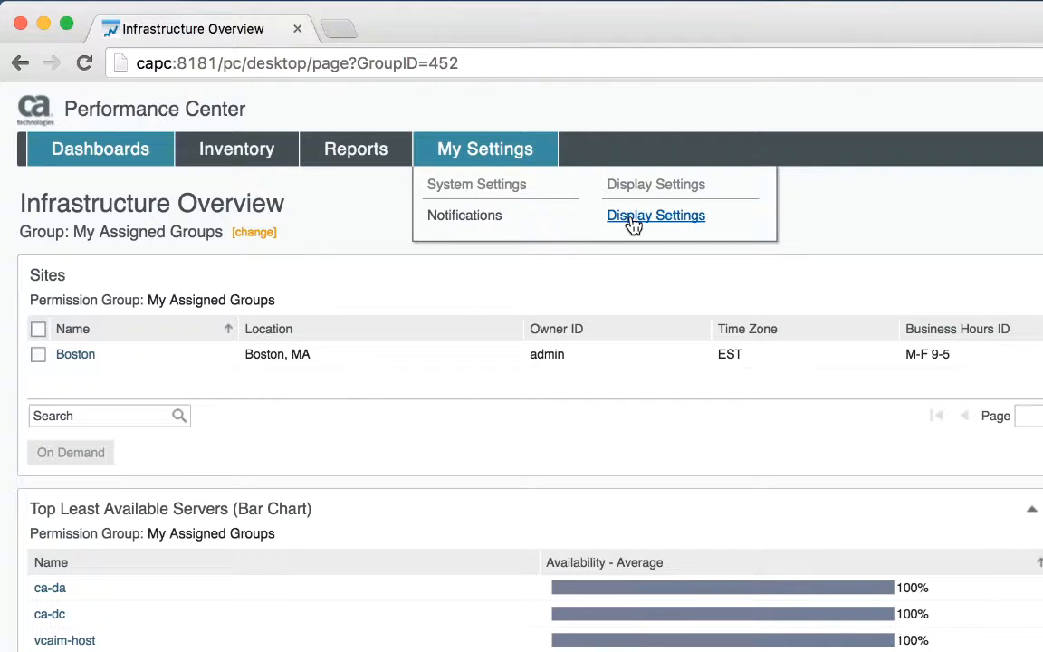
{"action": "left_click", "coordinate": [655, 216]}
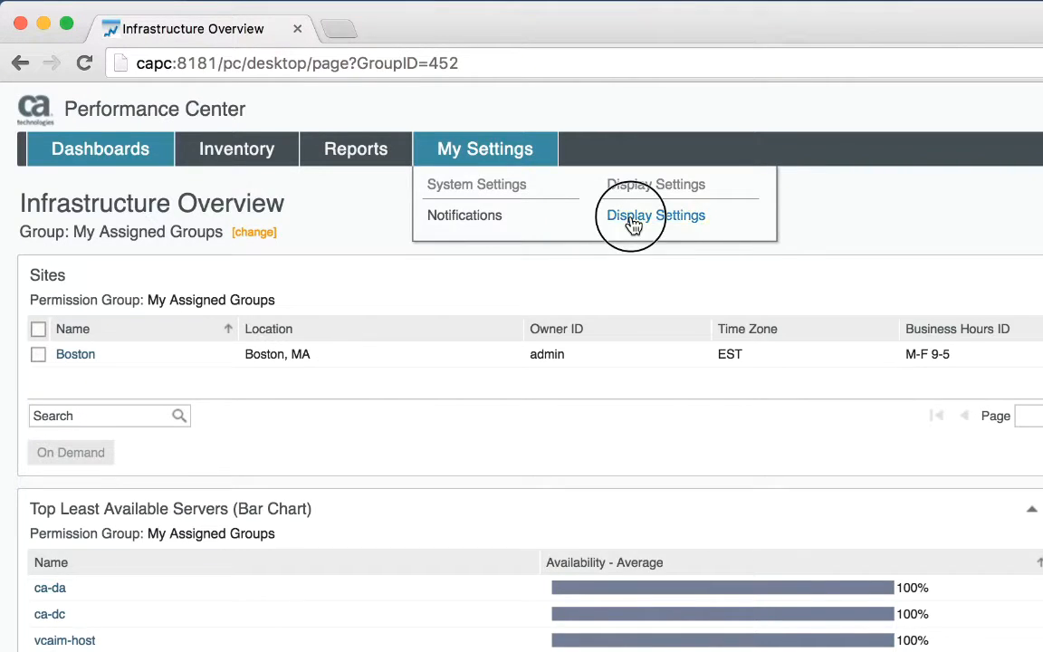
- Show the Display Settings page with View Suppression and Item Name Display options
{"action": "left_click", "coordinate": [656, 215]}
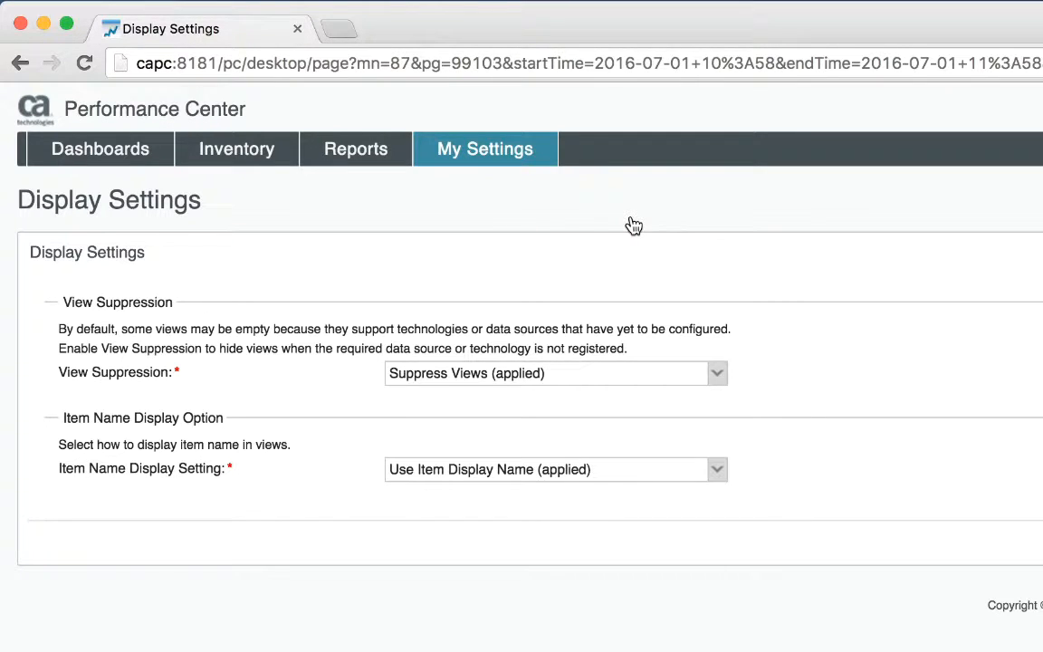
{"action": "mouse_move", "coordinate": [672, 308]}
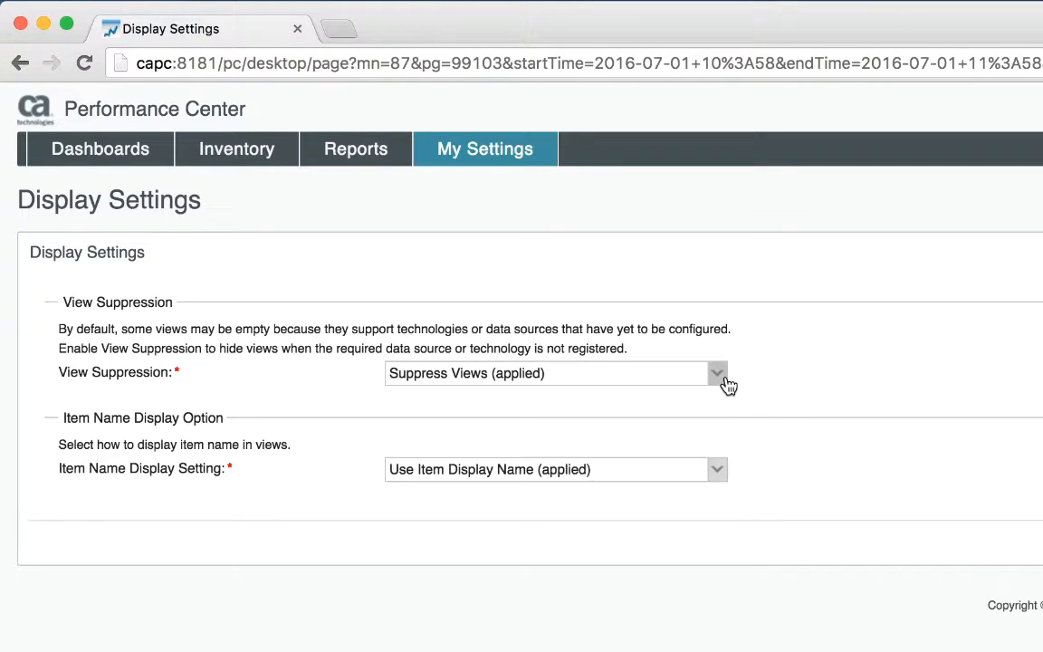
- Choose Display All Views for View Suppression, leaving it unsaved
{"action": "left_click", "coordinate": [717, 373]}
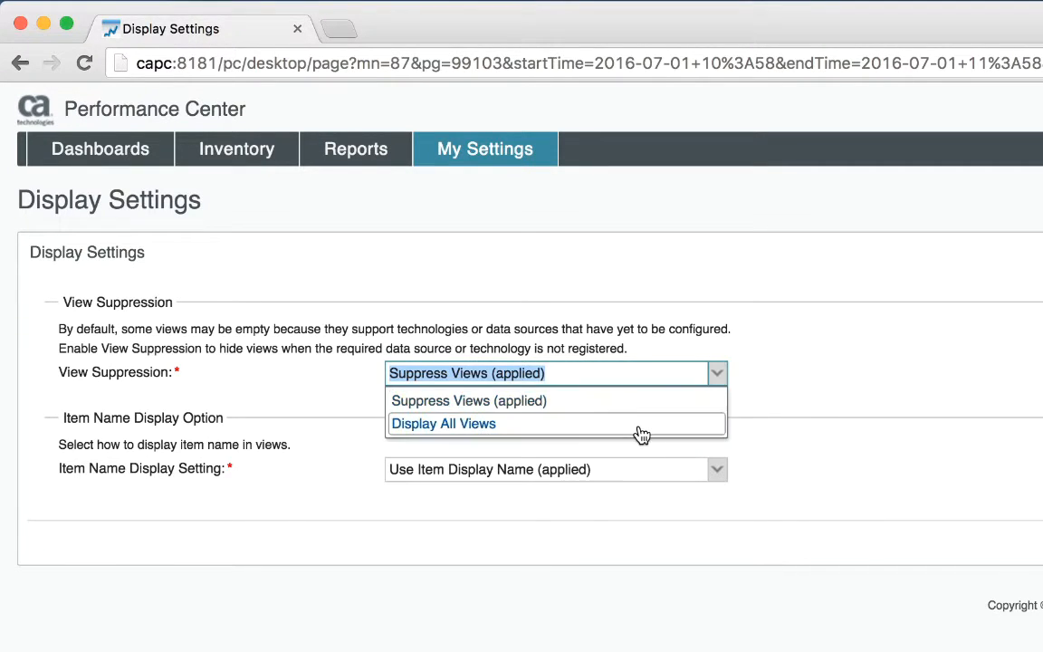
{"action": "left_click", "coordinate": [444, 423]}
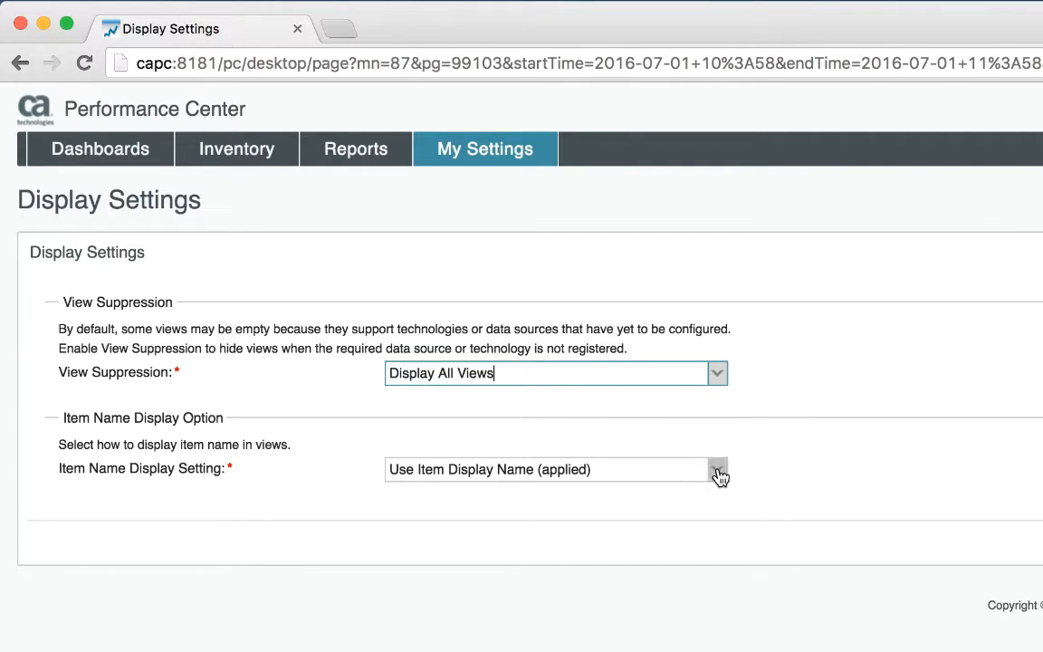
- Choose Use Item Name Alias for the Item Name Display Setting, leaving it unsaved
{"action": "left_click", "coordinate": [717, 469]}
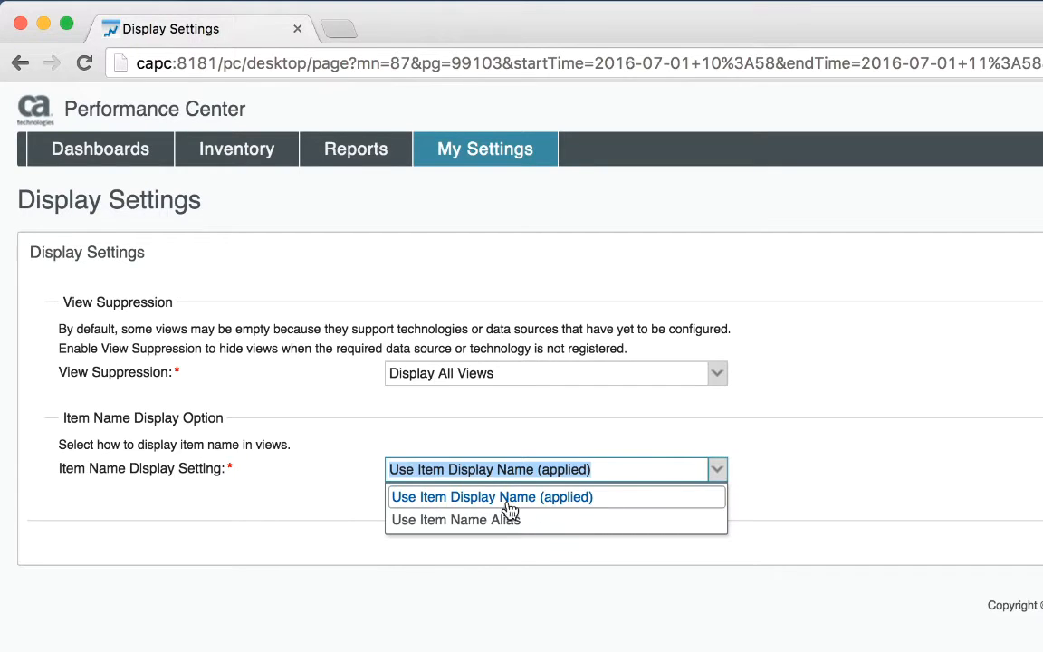
{"action": "mouse_move", "coordinate": [511, 518]}
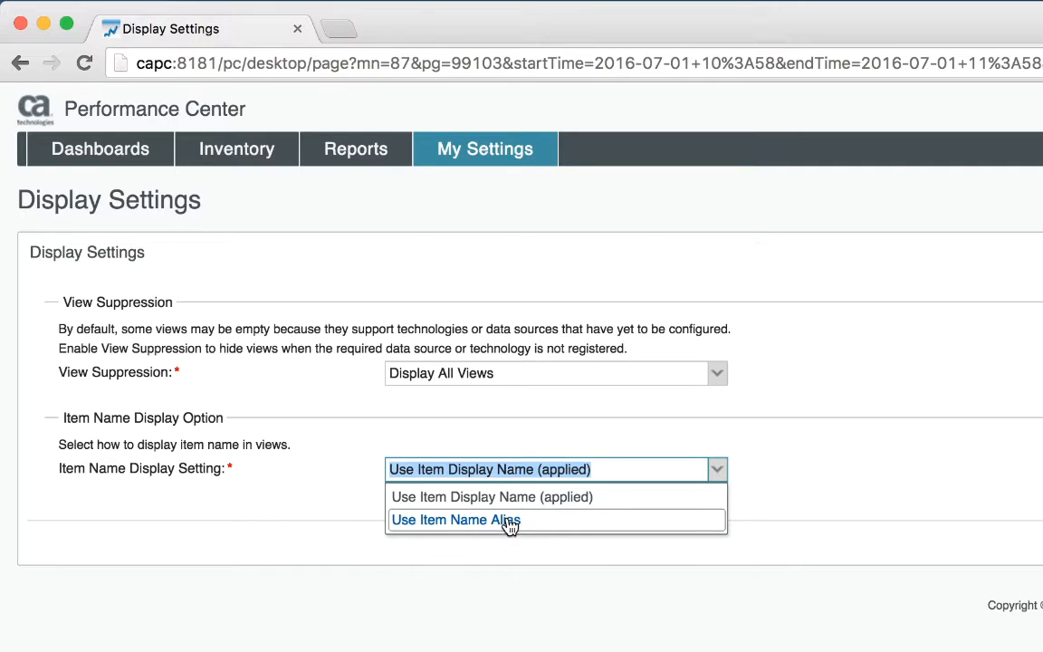
{"action": "left_click", "coordinate": [456, 518]}
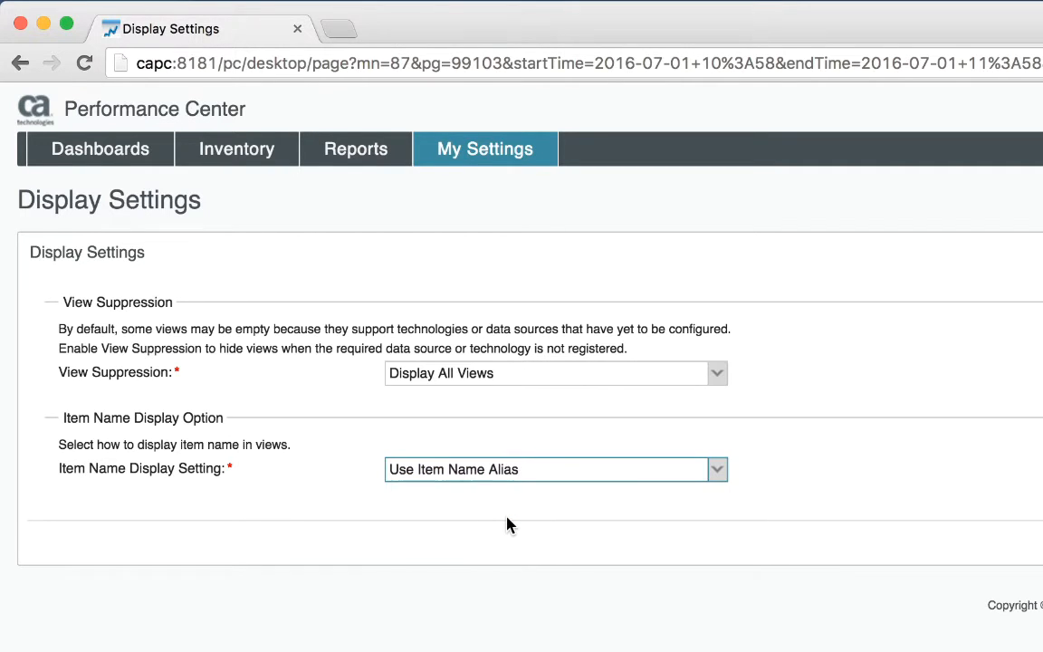